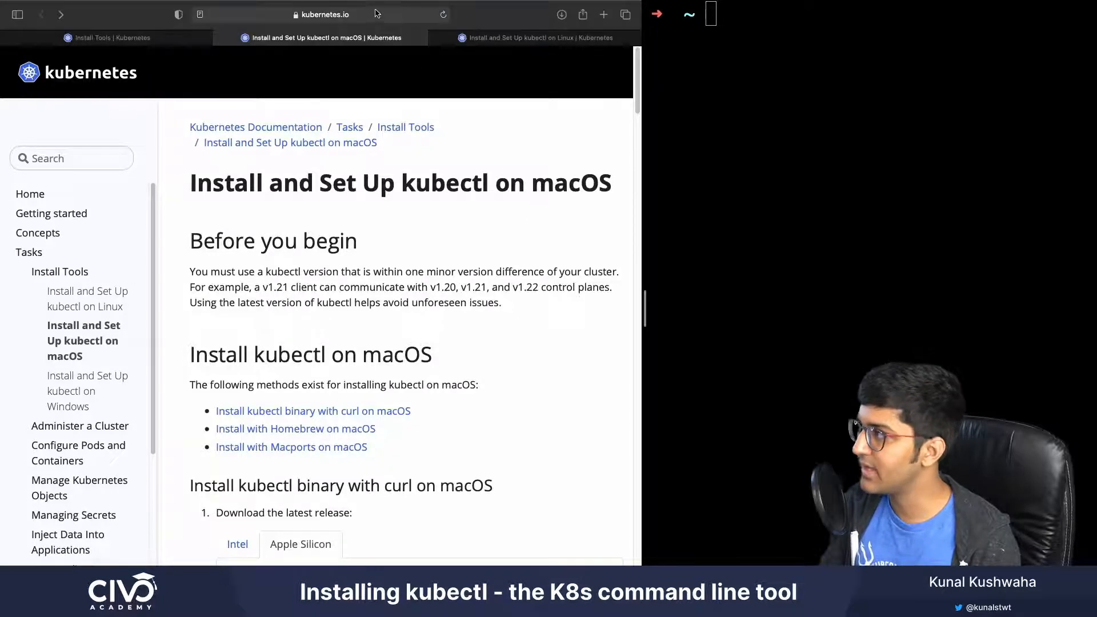
mouse_move(518, 264)
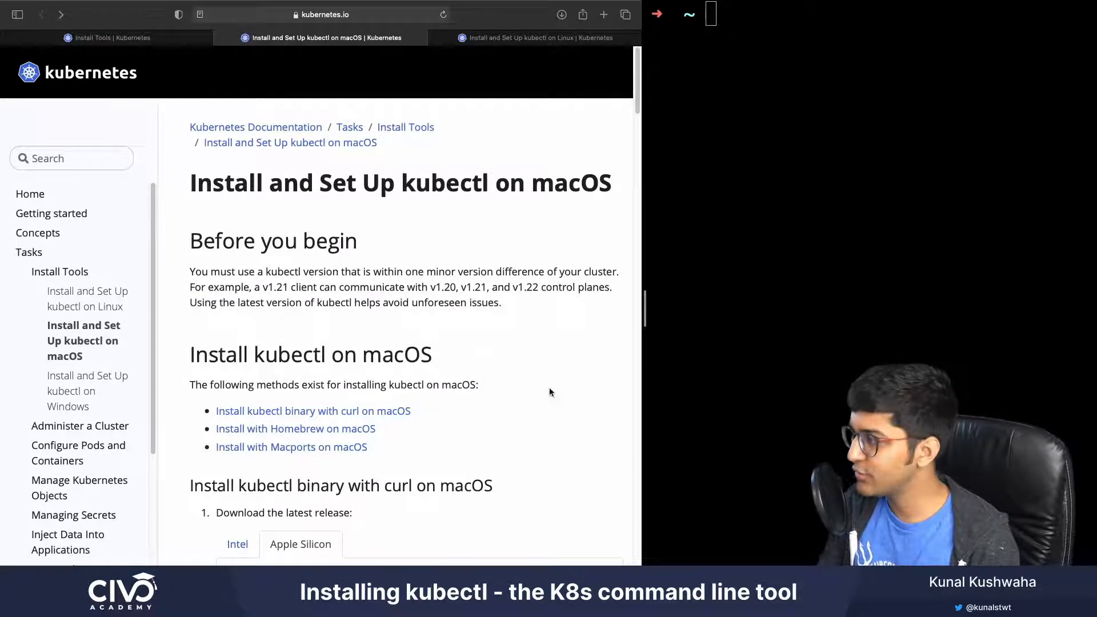
- Scroll the docs to the Apple Silicon curl command for the latest kubectl release
scroll("down", 3)
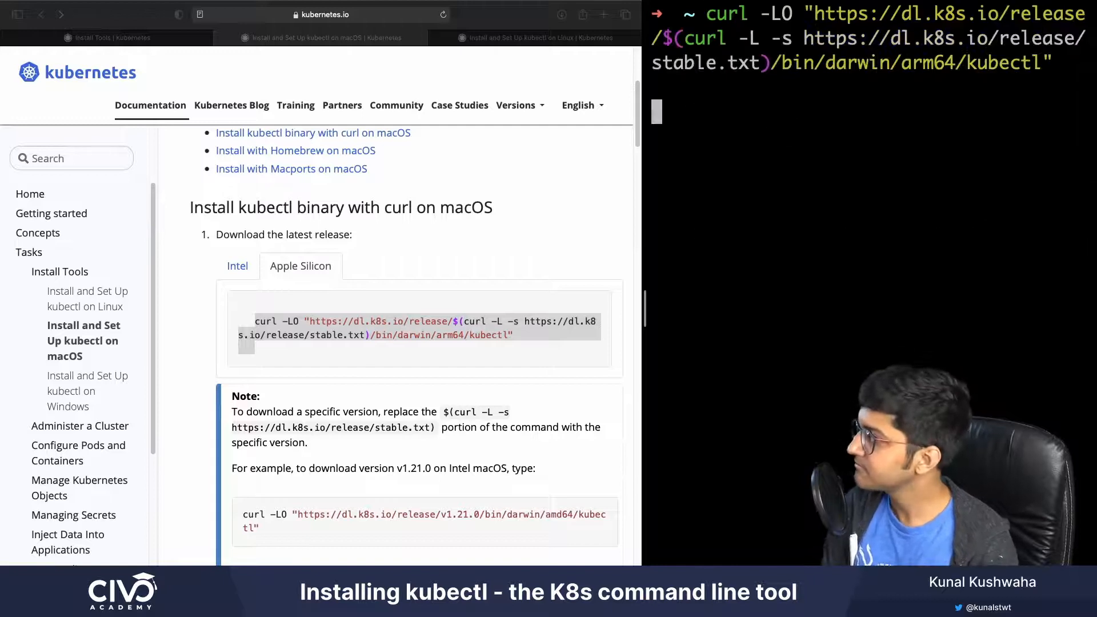
- Run the curl download of the kubectl binary and fetch its sha256 checksum file
key("Return")
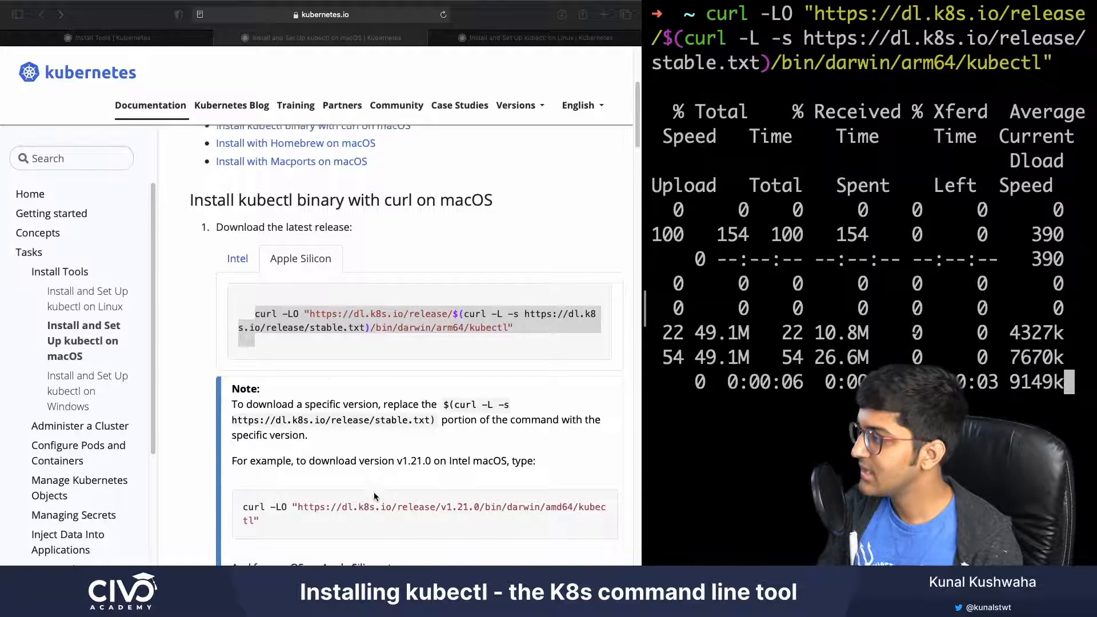
scroll("down", 3)
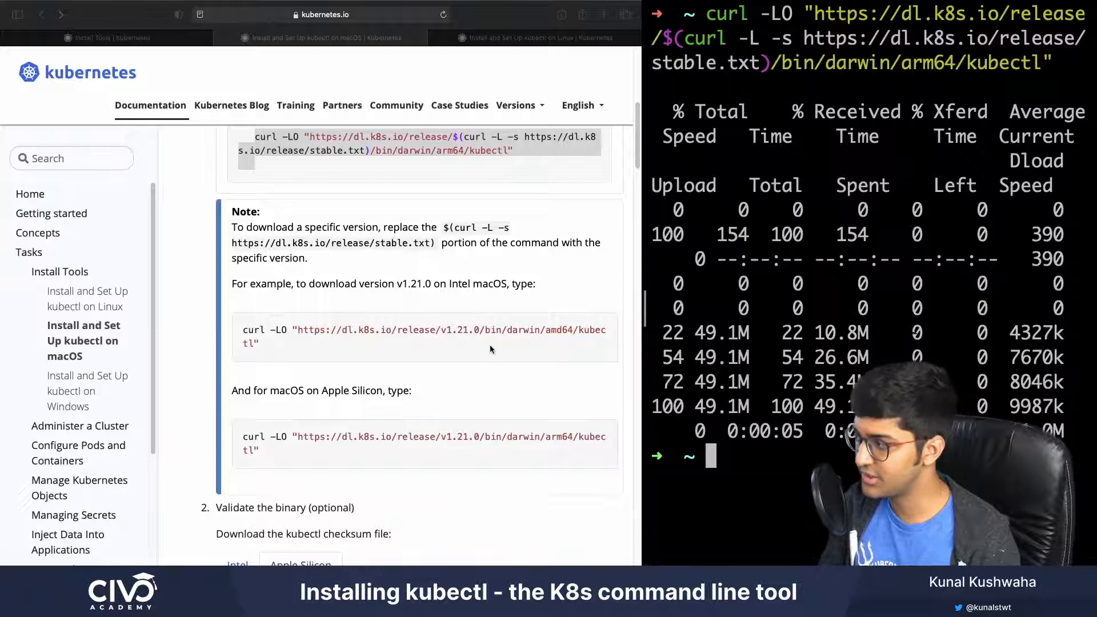
scroll("down", 3)
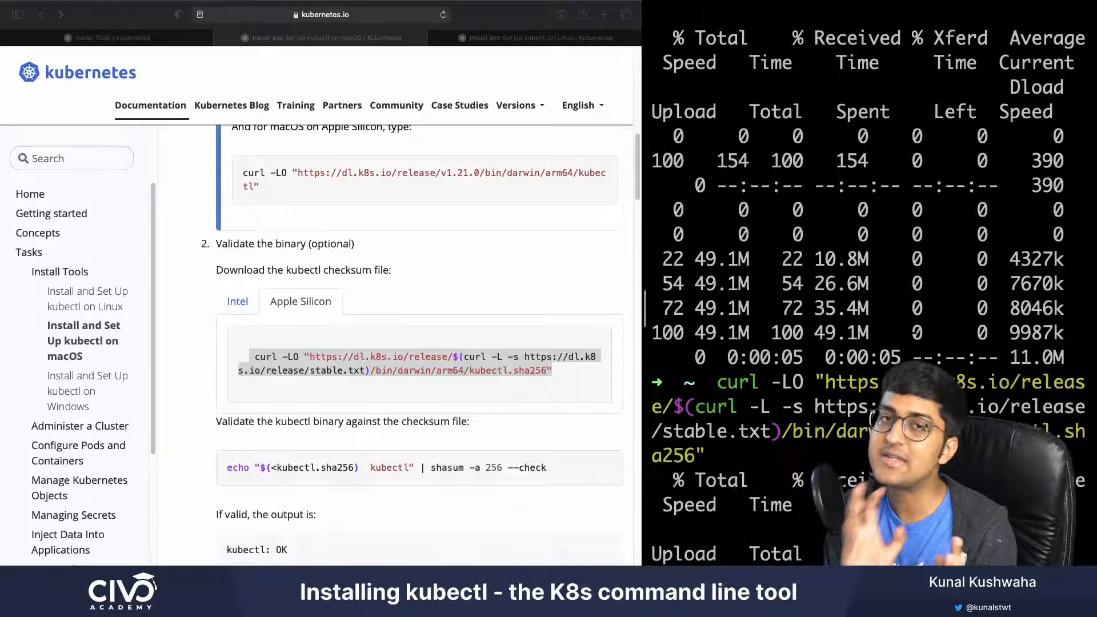
scroll("down", 3)
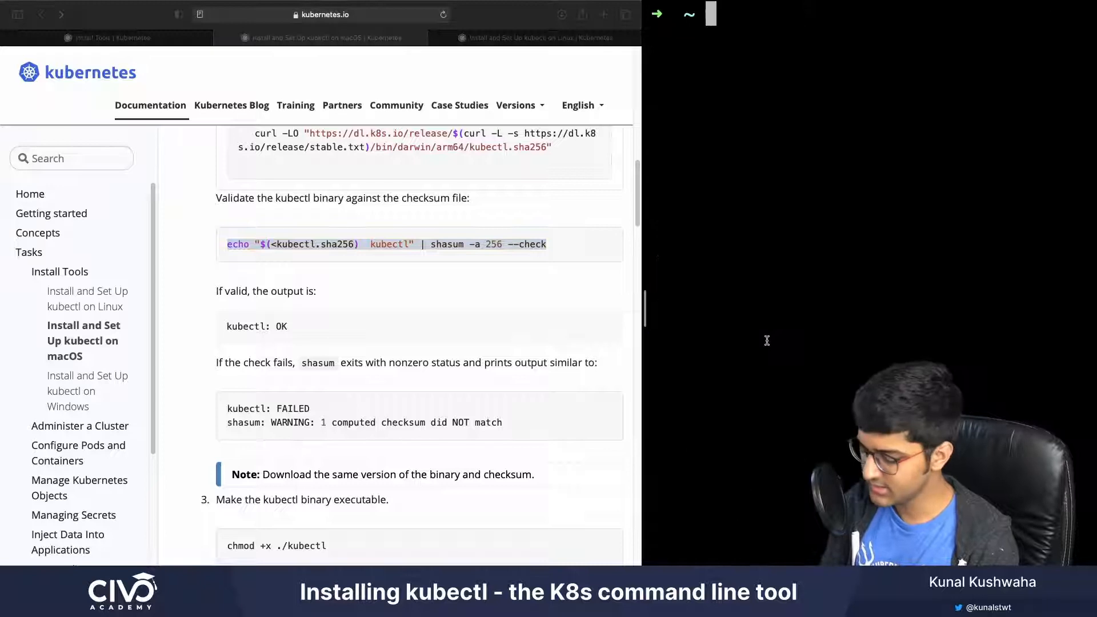
- Validate kubectl against kubectl.sha256 with shasum (kubectl: OK) and run chmod +x ./kubectl
key("Return")
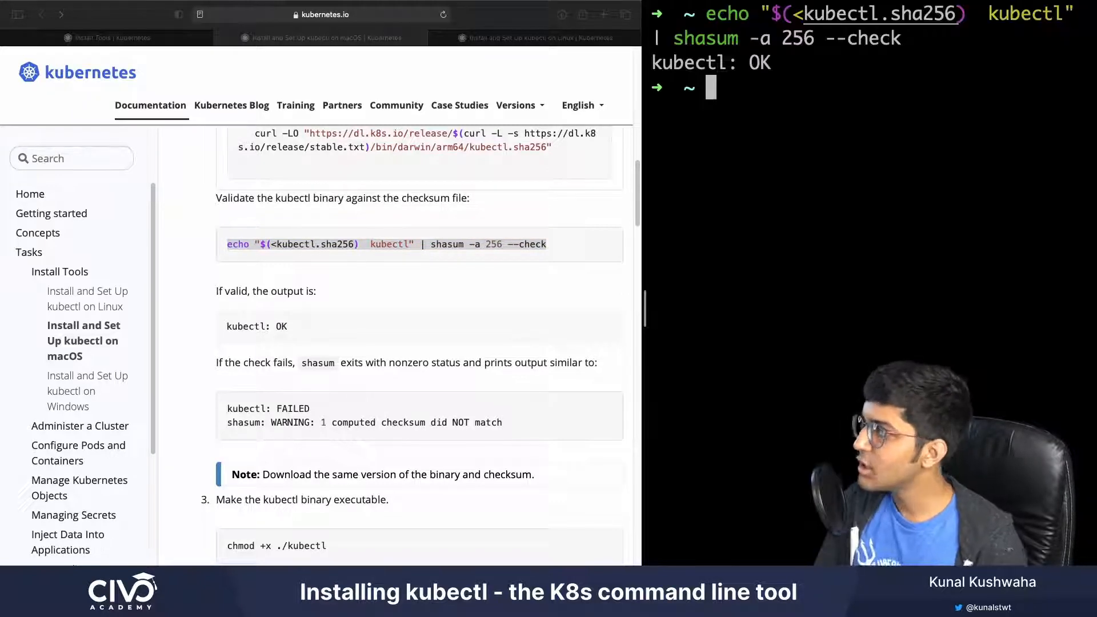
scroll("down", 3)
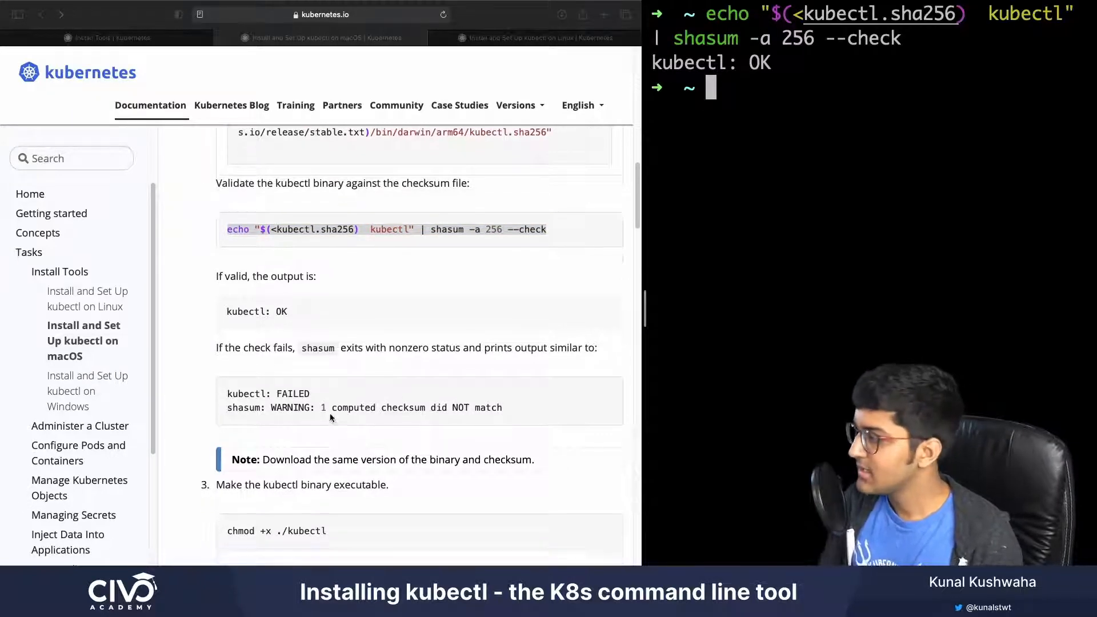
scroll("down", 3)
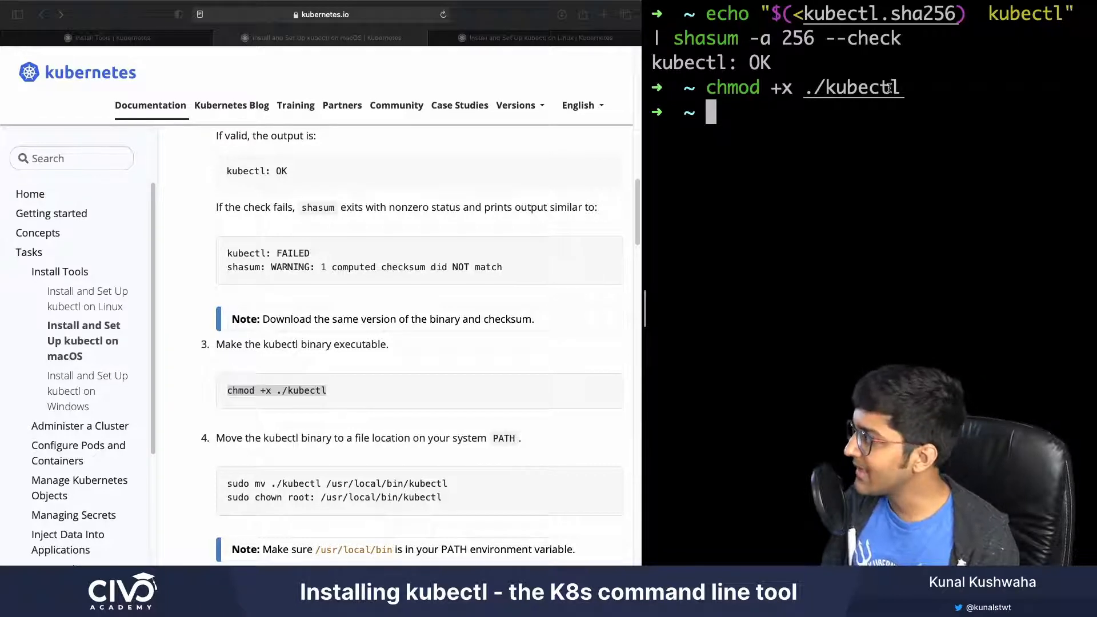
- Run sudo mv ./kubectl /usr/local/bin/kubectl with the password, then enter ls /usr/local/bin | grep "kubectl"
scroll("down", 3)
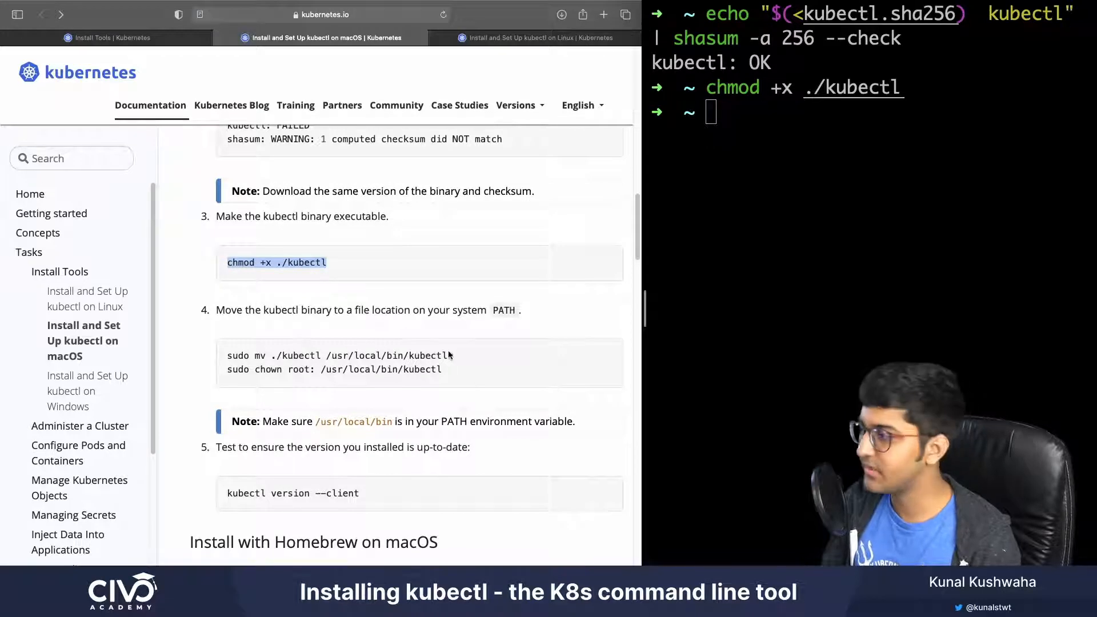
mouse_move(468, 363)
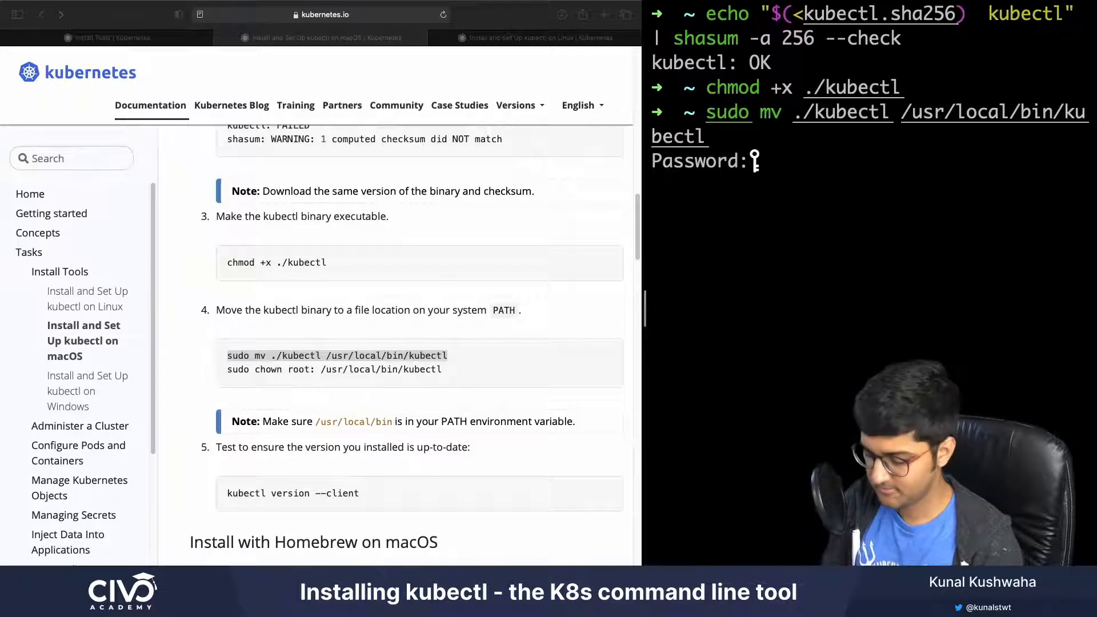
key("Return")
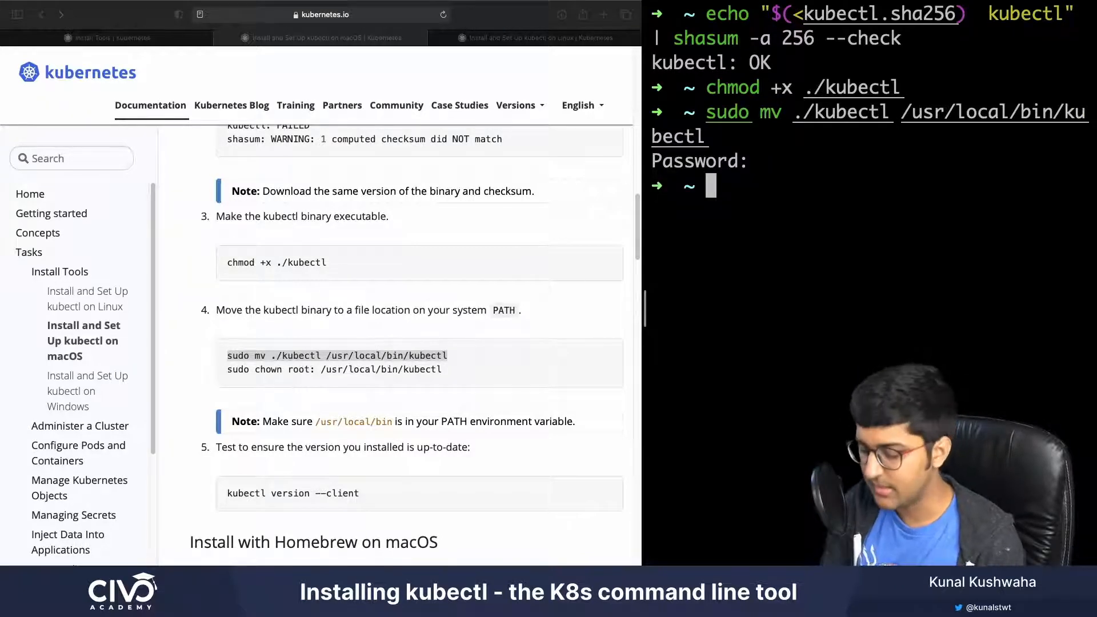
type("ls /usr/local/bin | grep \"kubectl\"")
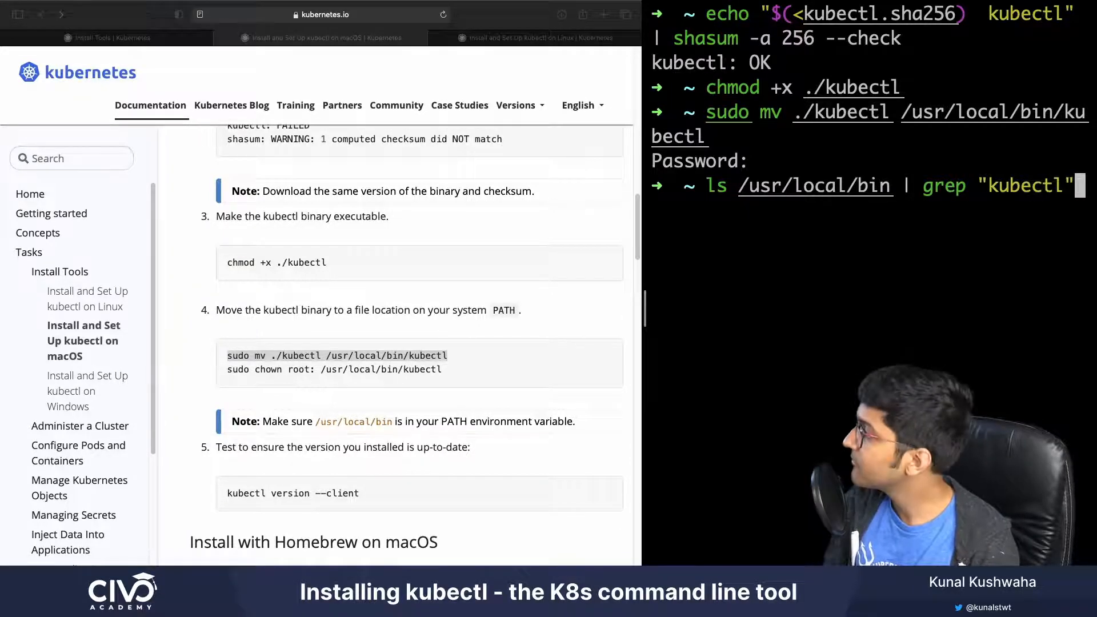
- Confirm kubectl in /usr/local/bin, echo $PATH, and run sudo chown root: /usr/local/bin/kubectl
key("Return")
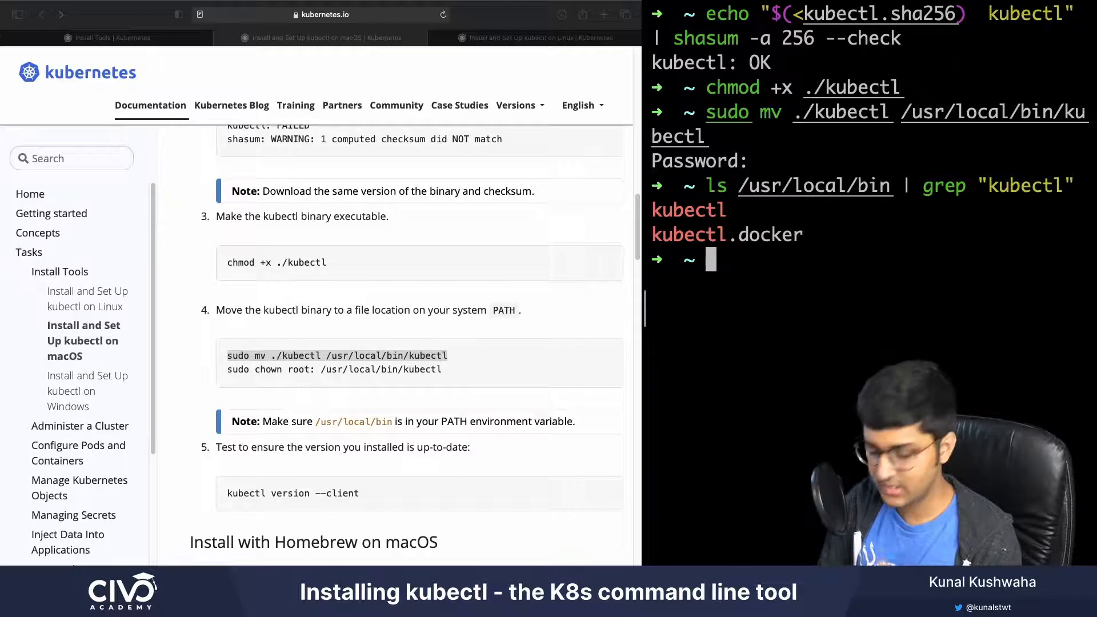
type("echpo")
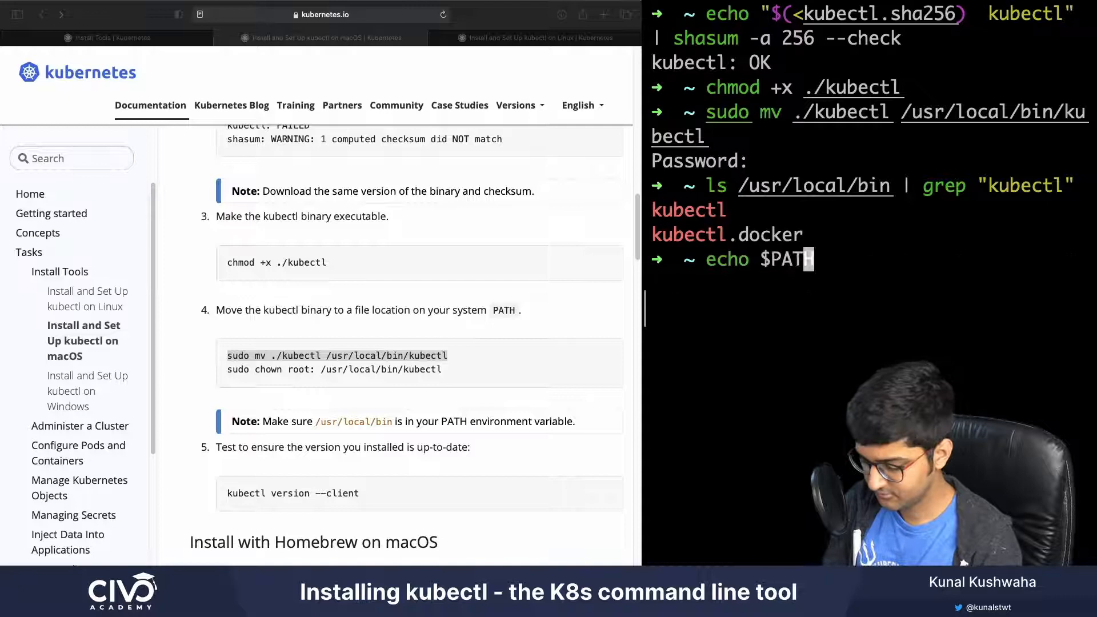
key("Return")
type("kubectl")
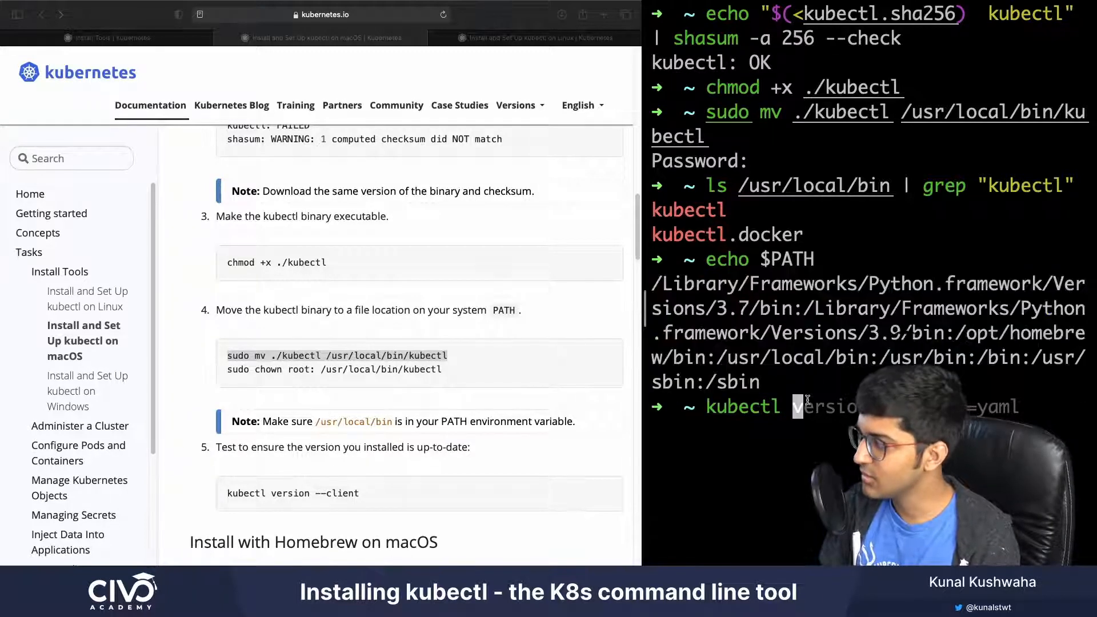
key("Return")
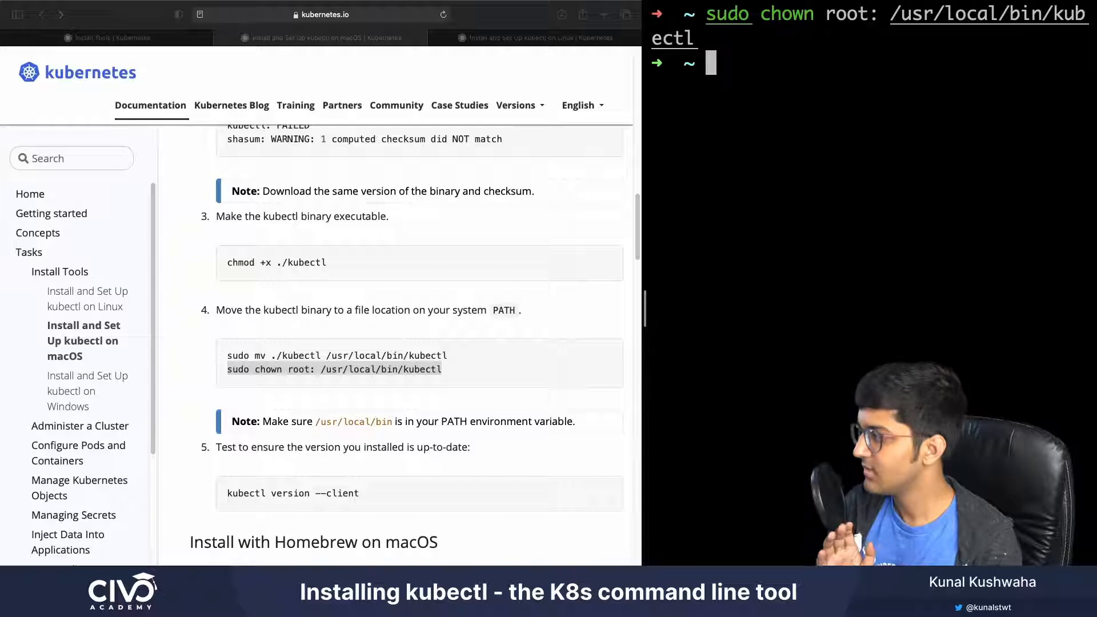
- Run kubectl version --client, reporting Client Version v1.21.2 for darwin/arm64
scroll("down", 3)
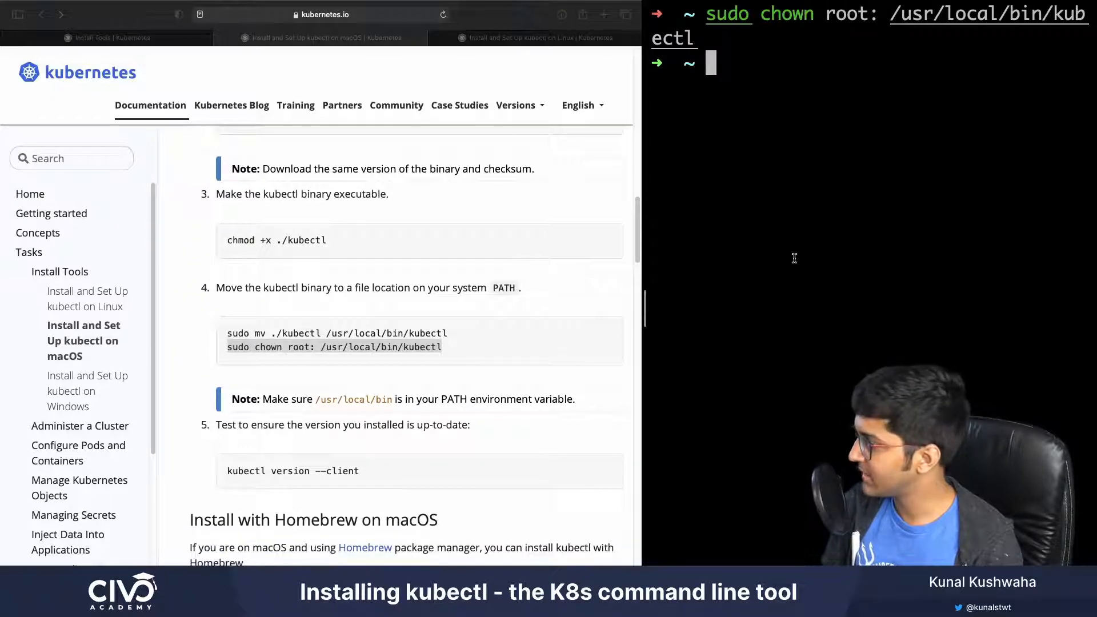
type("kubectl version --output=yaml")
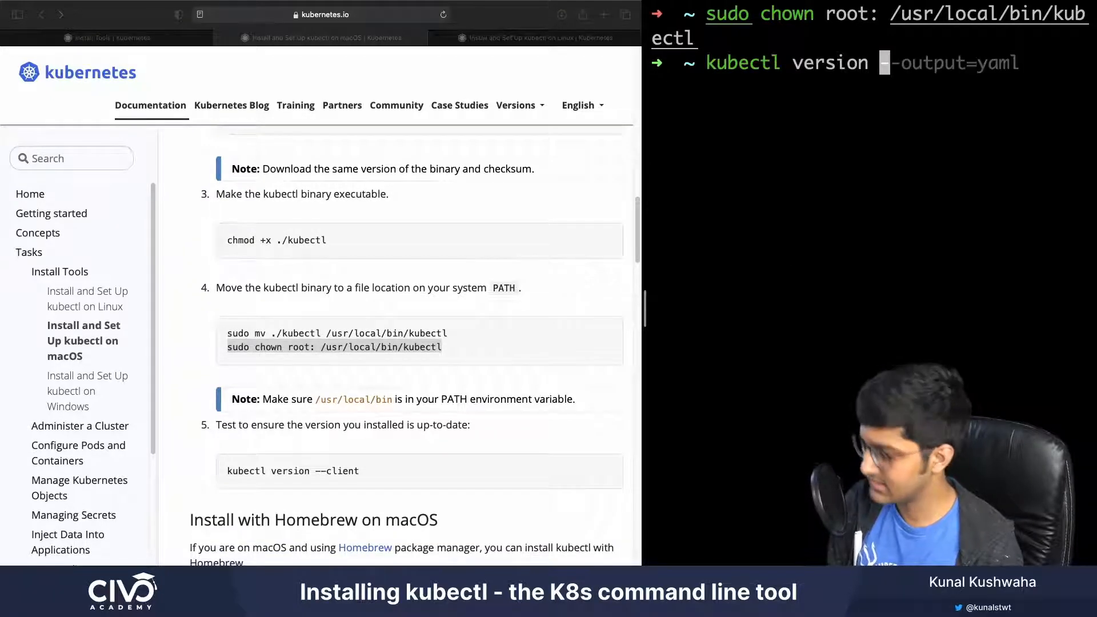
type("--clinet")
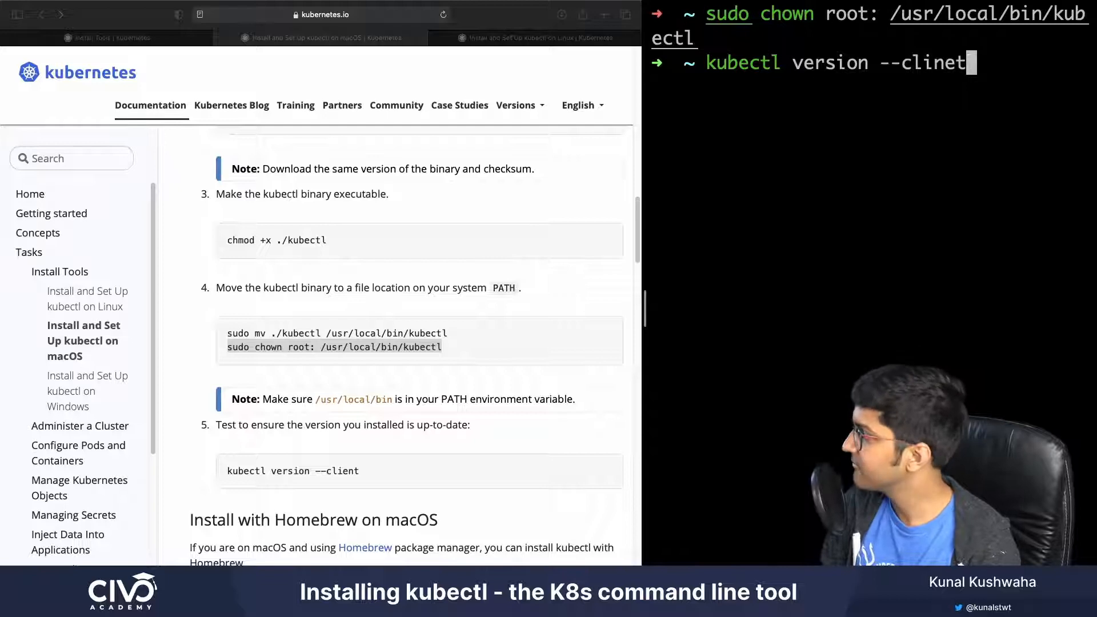
key("Return")
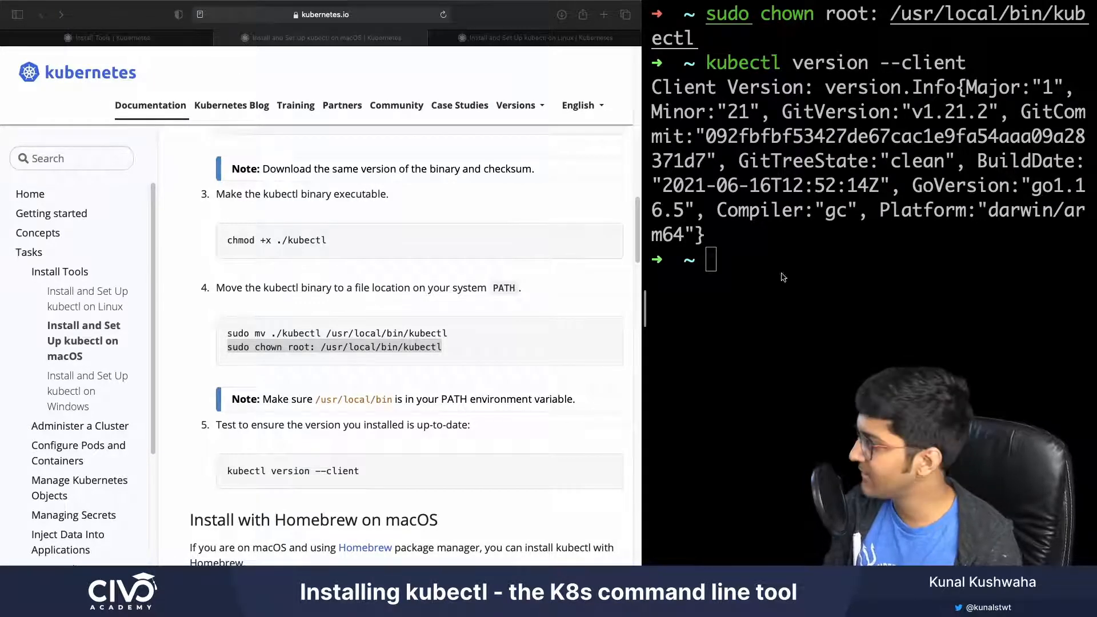
- Run kubectl version --output yaml to list the client version details in YAML
type("kubectl version --client")
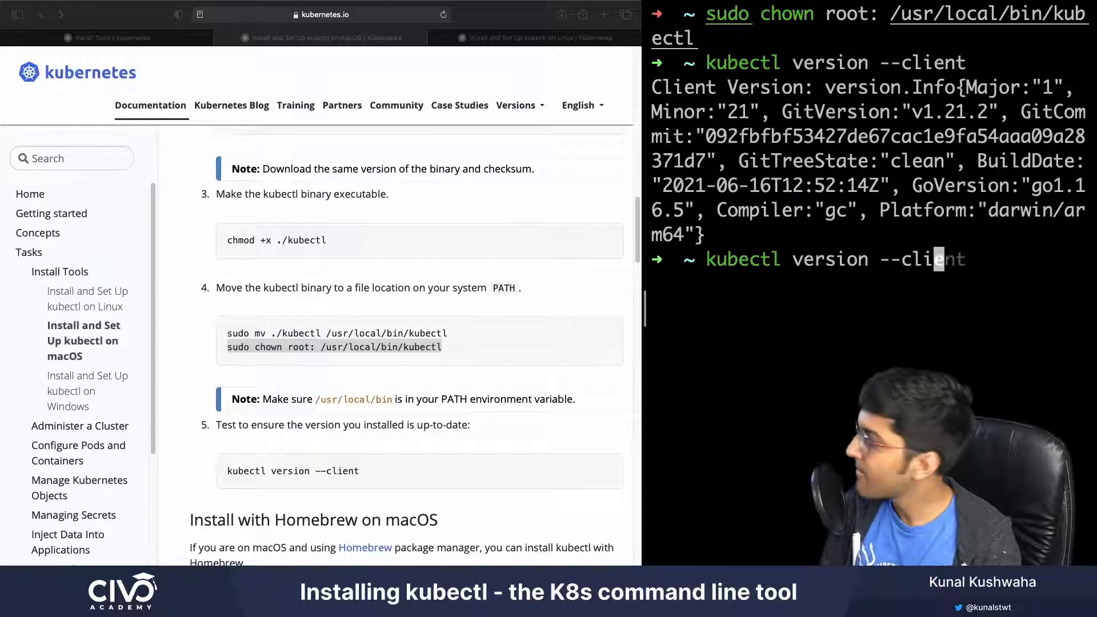
type("--output yaml")
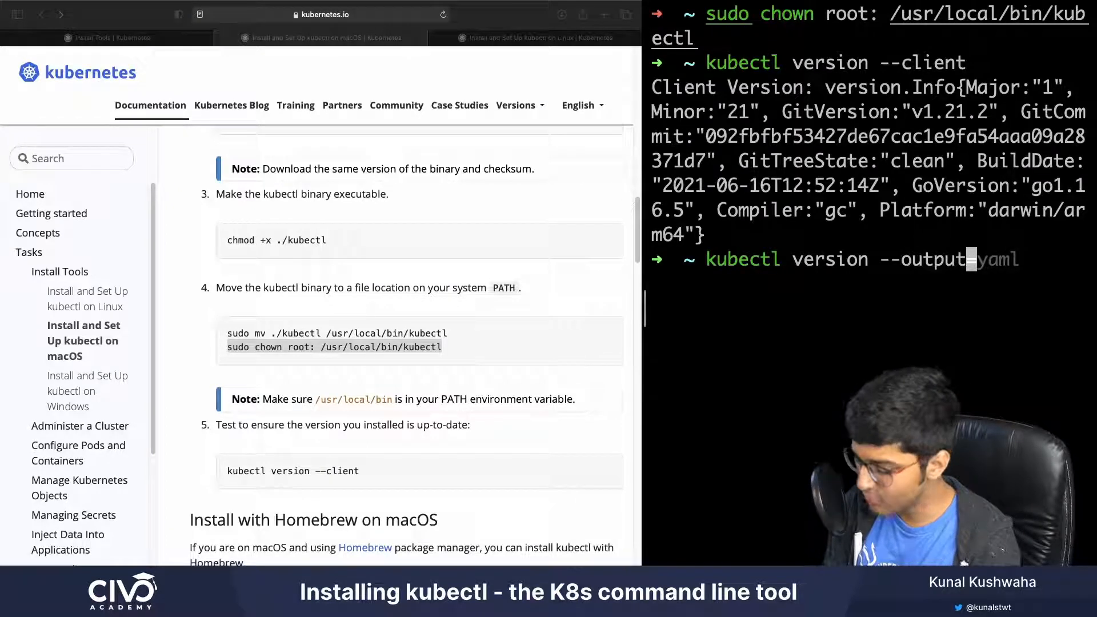
key("Return")
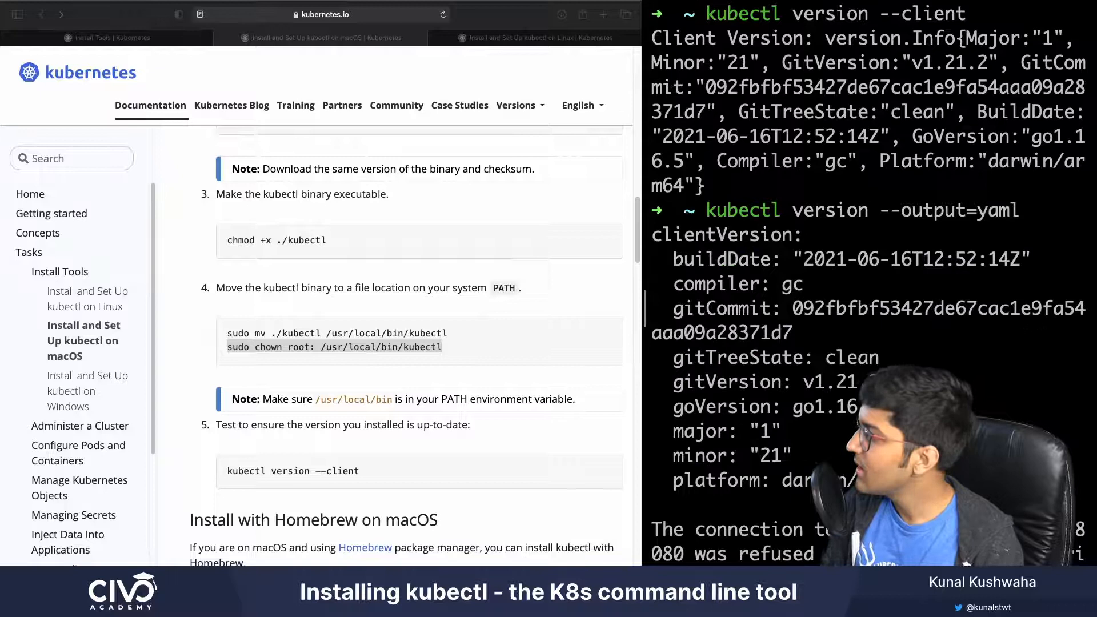